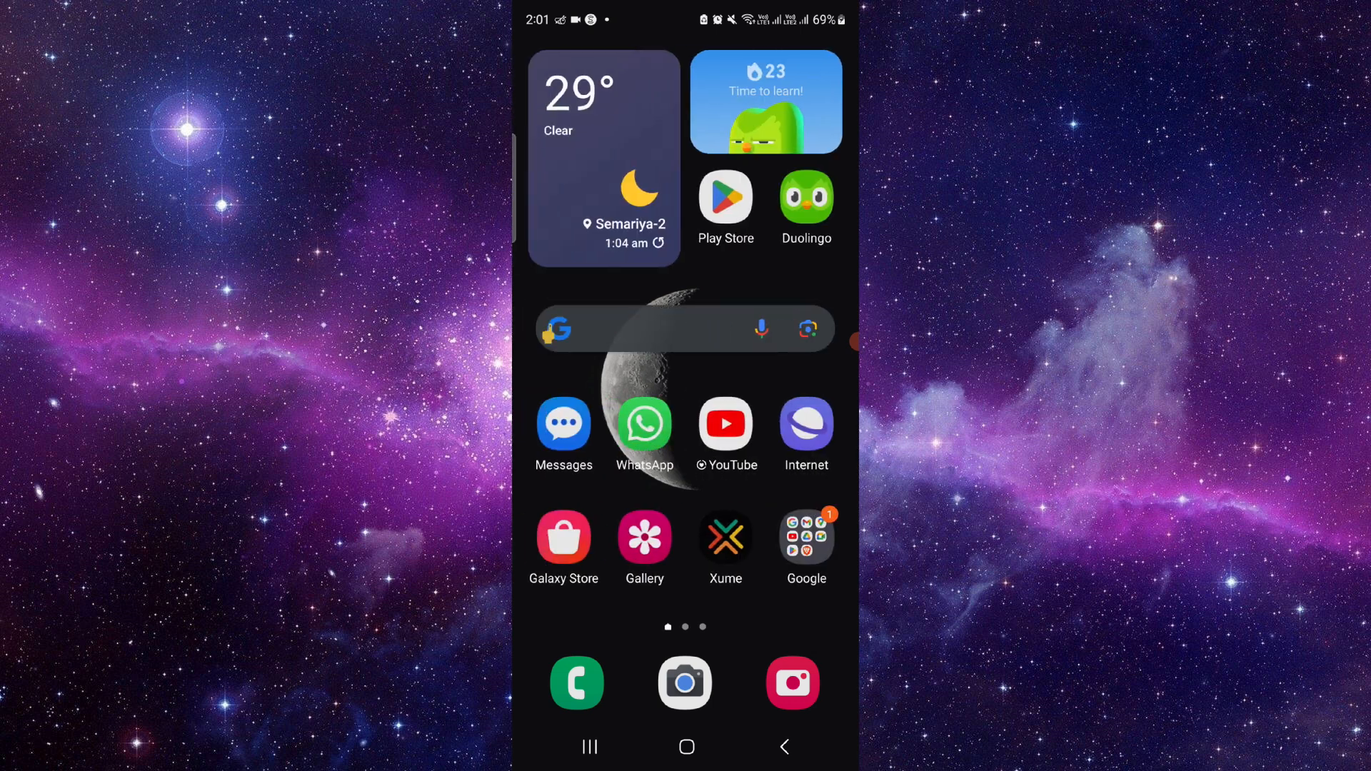
- Search 'ma' to open M&T Bank's website, scroll to its products, then show recent apps
click(685, 328)
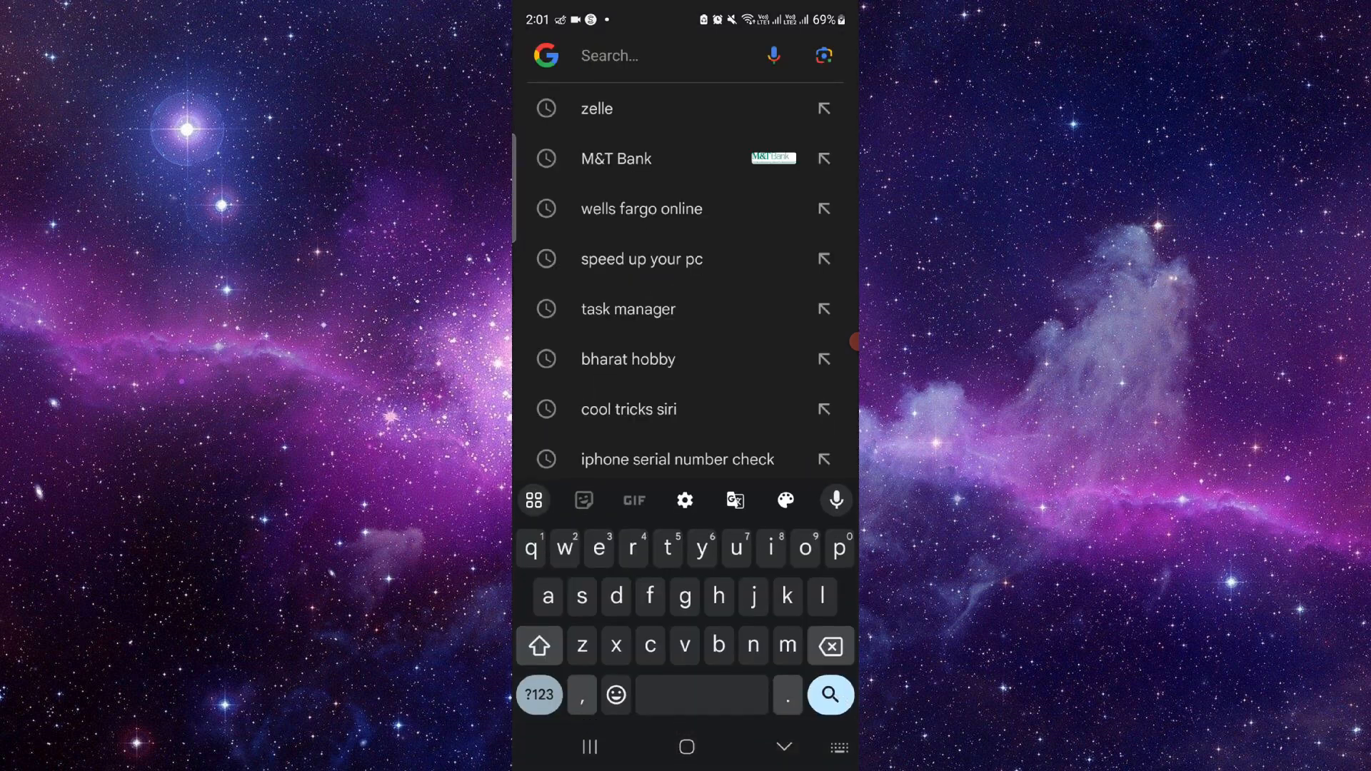
text(ma)
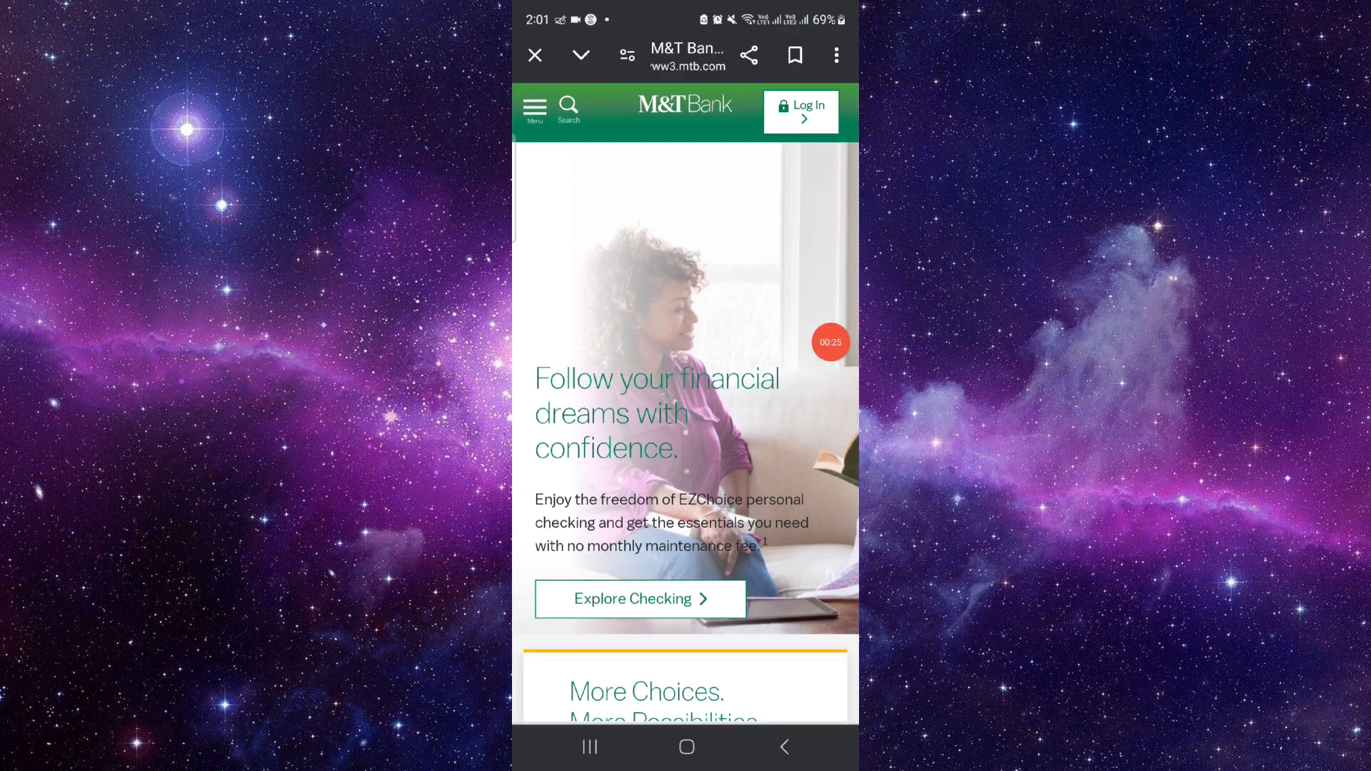
scroll(down, 3)
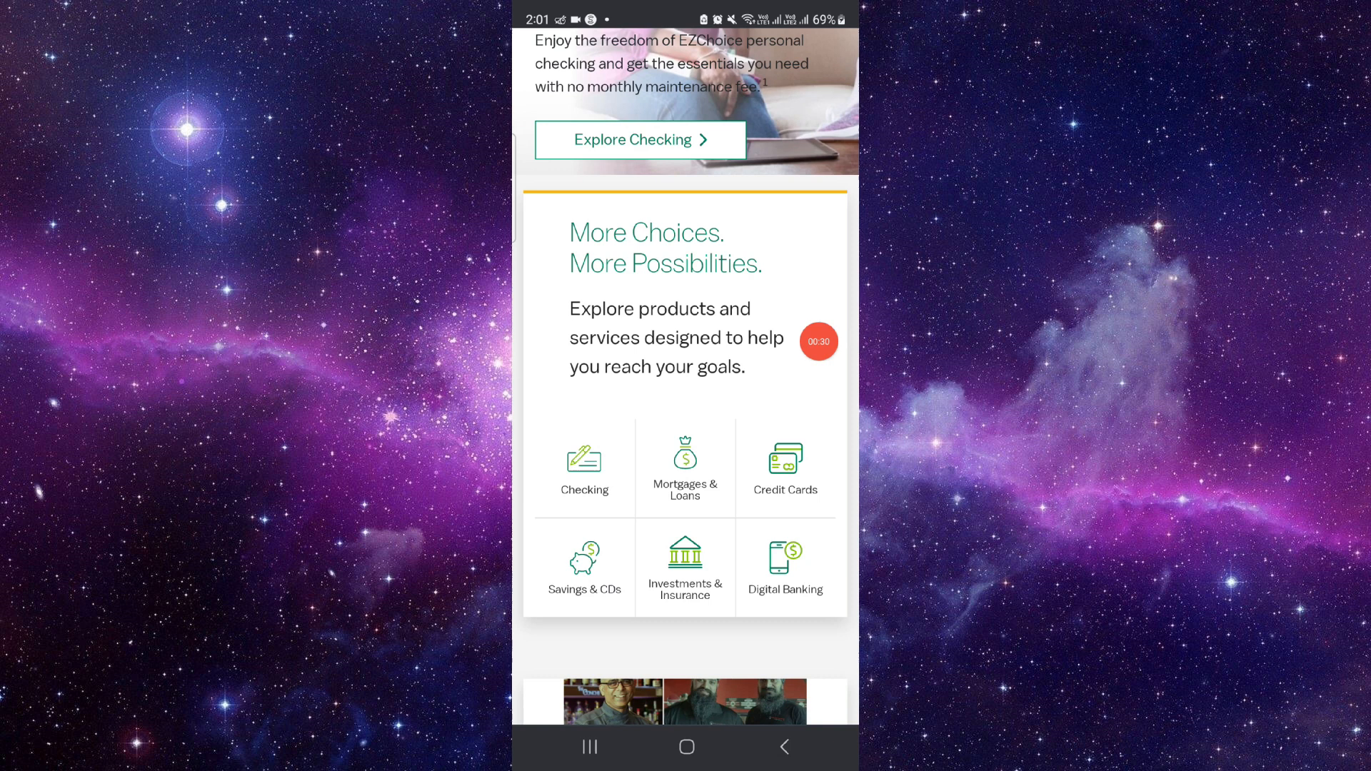
click(588, 747)
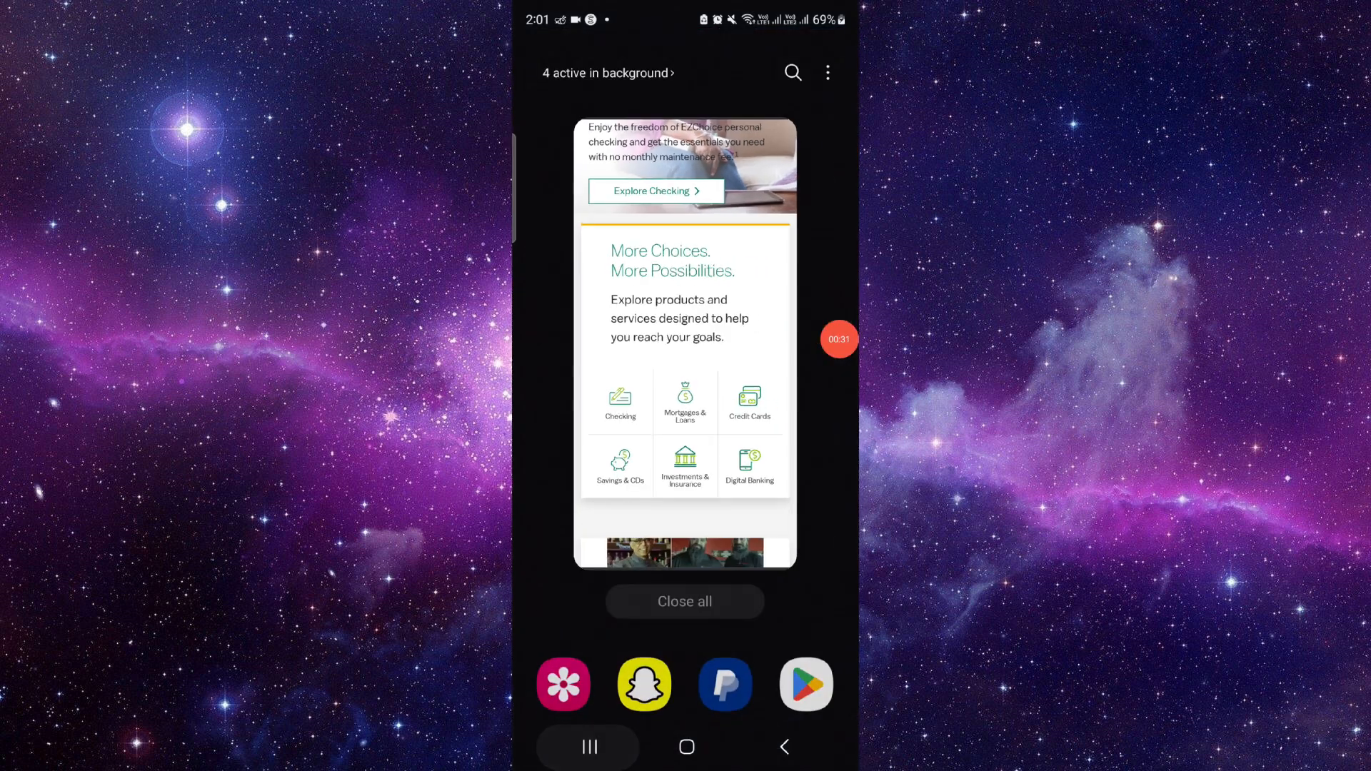